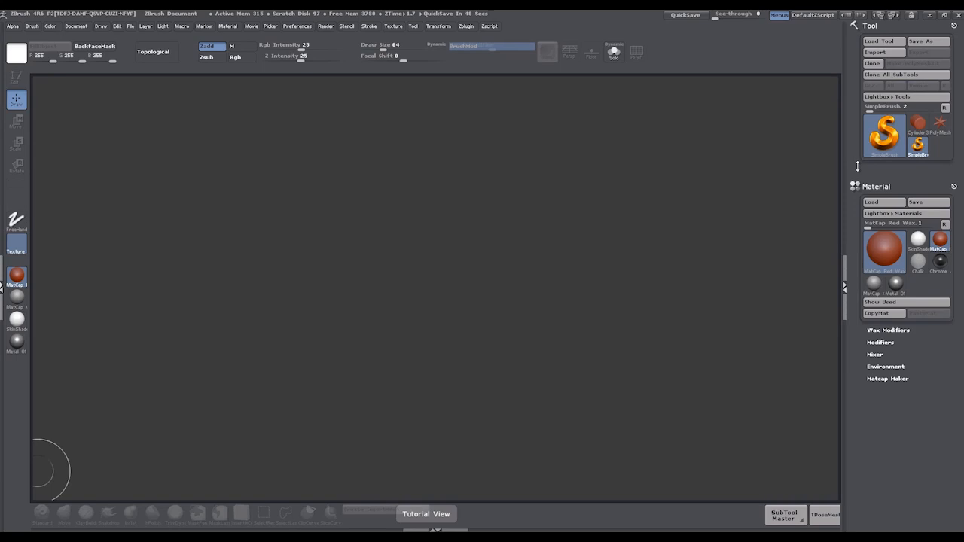
- DynaMesh the dragon head base mesh into an evenly remeshed grey sculptable form
click(873, 52)
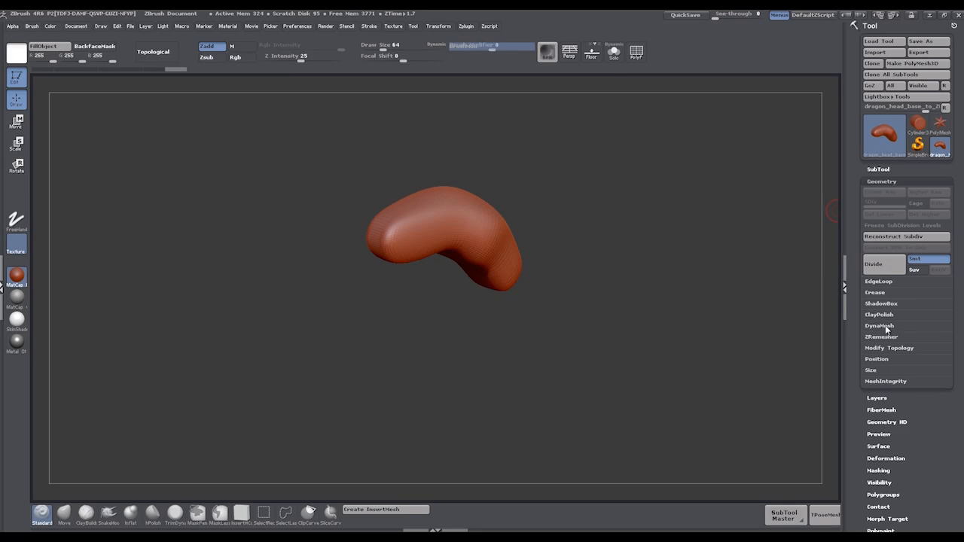
click(879, 326)
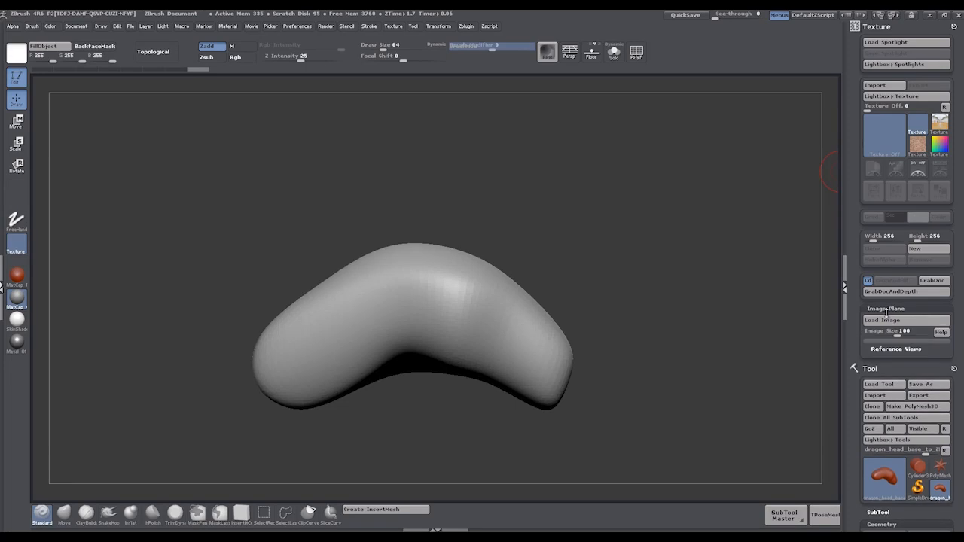
- Load the dragon ring line drawing as a front reference image plane behind the head mesh
click(891, 320)
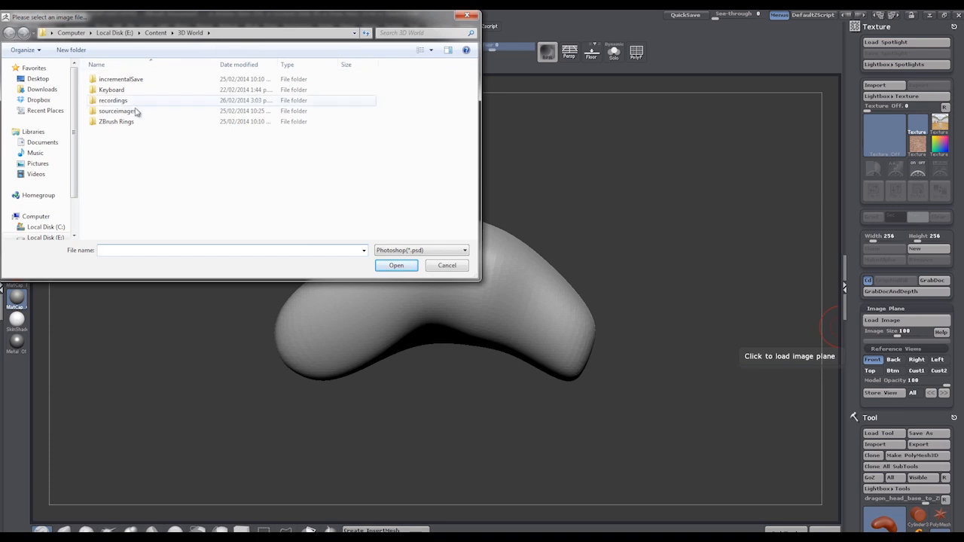
click(396, 265)
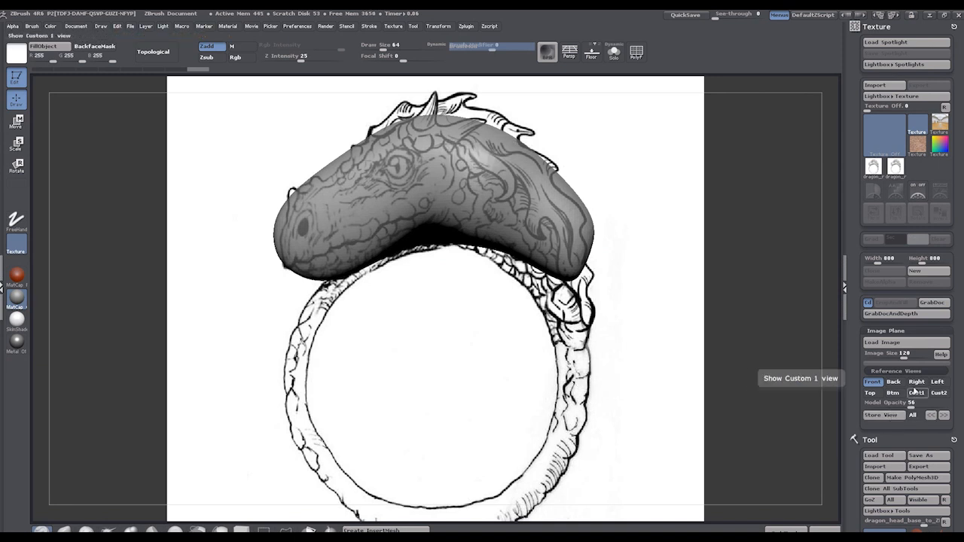
- Load the side-on dragon ring drawing as the Right reference view behind the head mesh
click(916, 382)
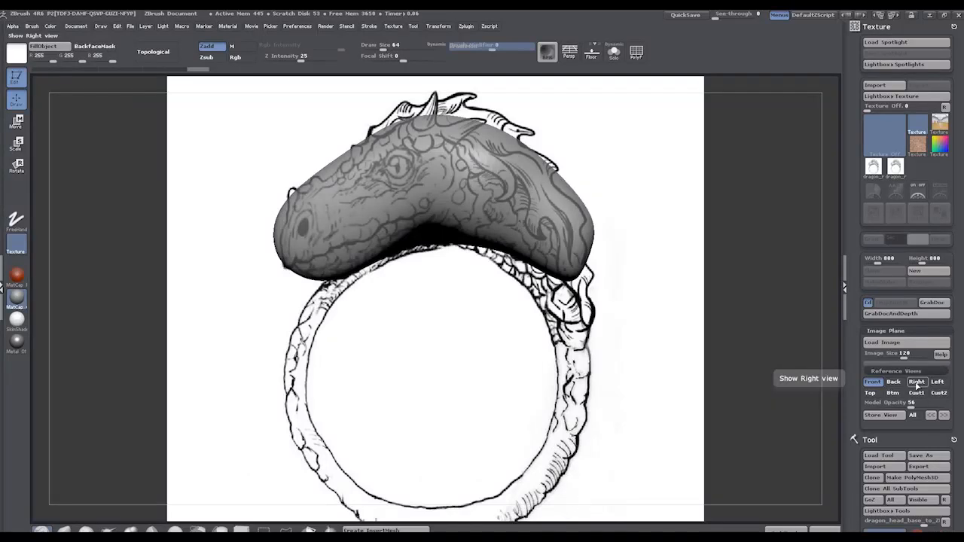
click(916, 383)
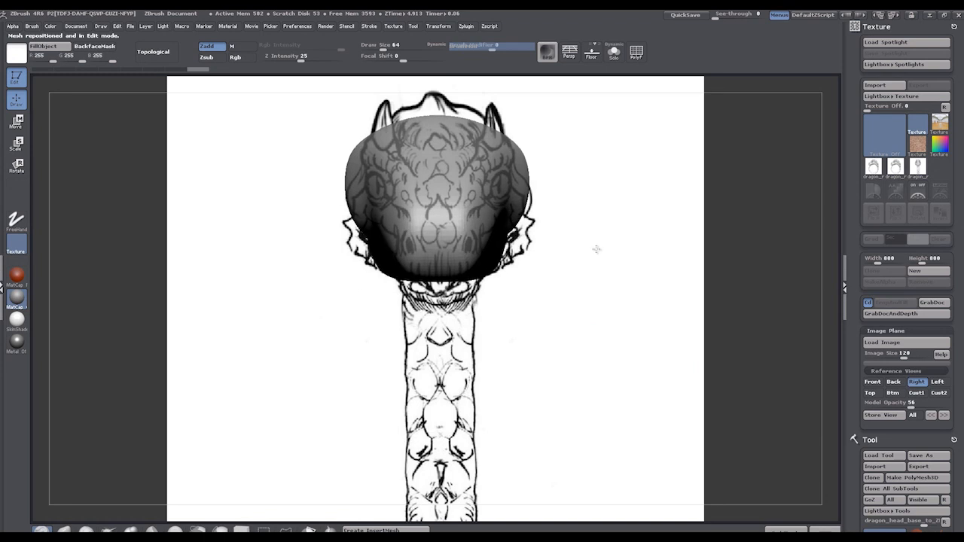